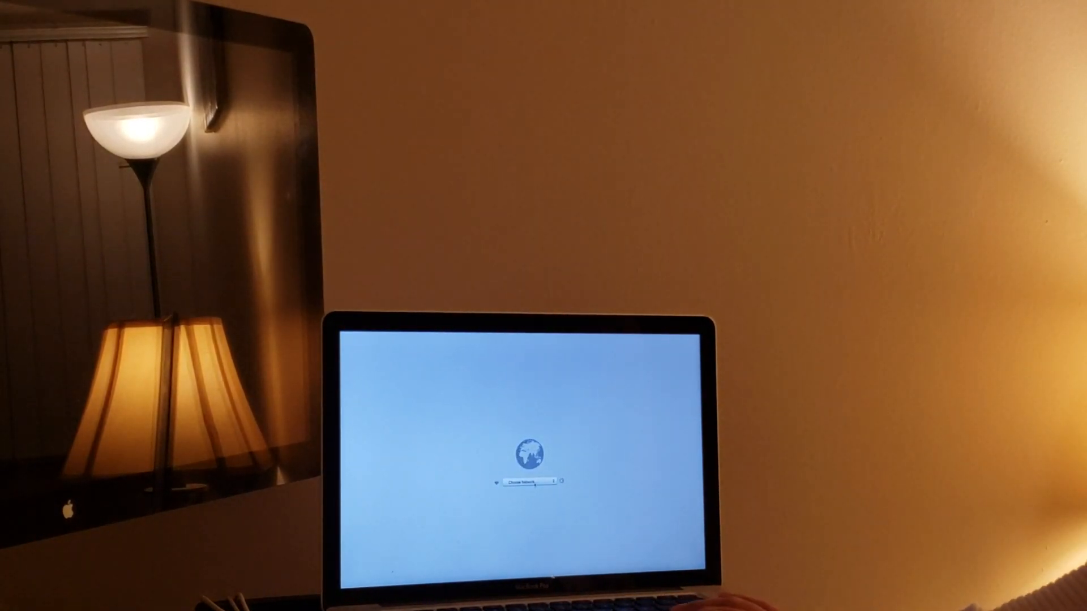
Choose the recovery language and continue to macOS Utilities
left_click(532, 481)
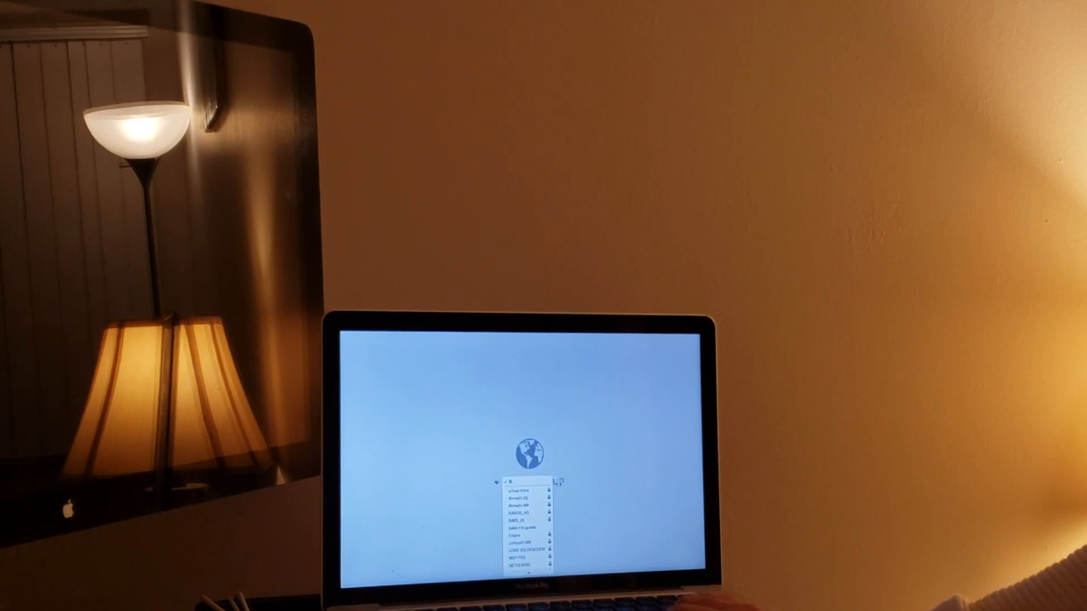
left_click(529, 483)
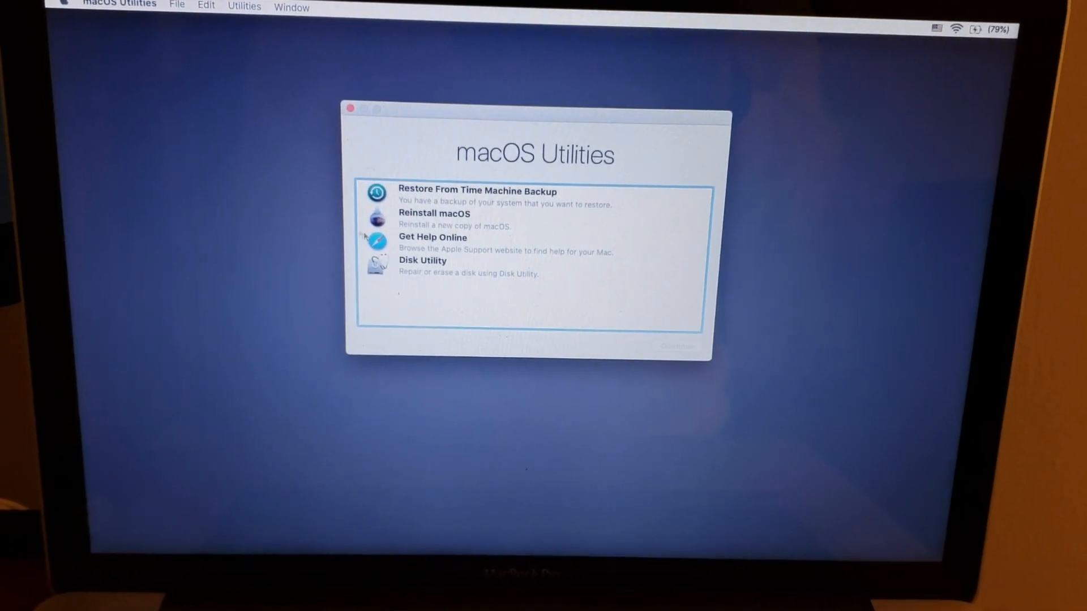
Launch Disk Utility from the macOS Utilities list
left_click(458, 266)
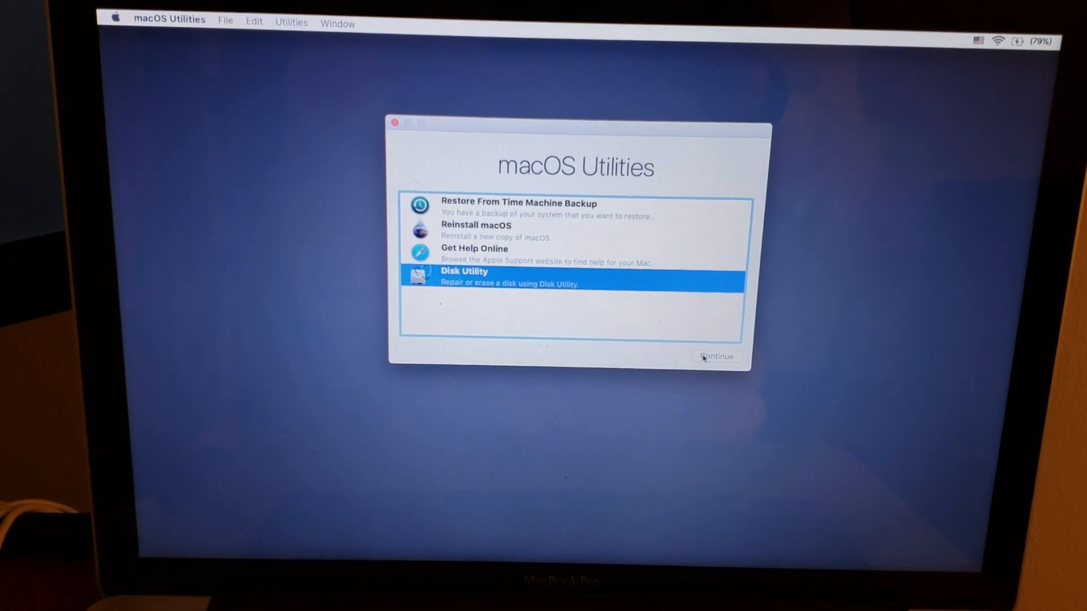
left_click(715, 357)
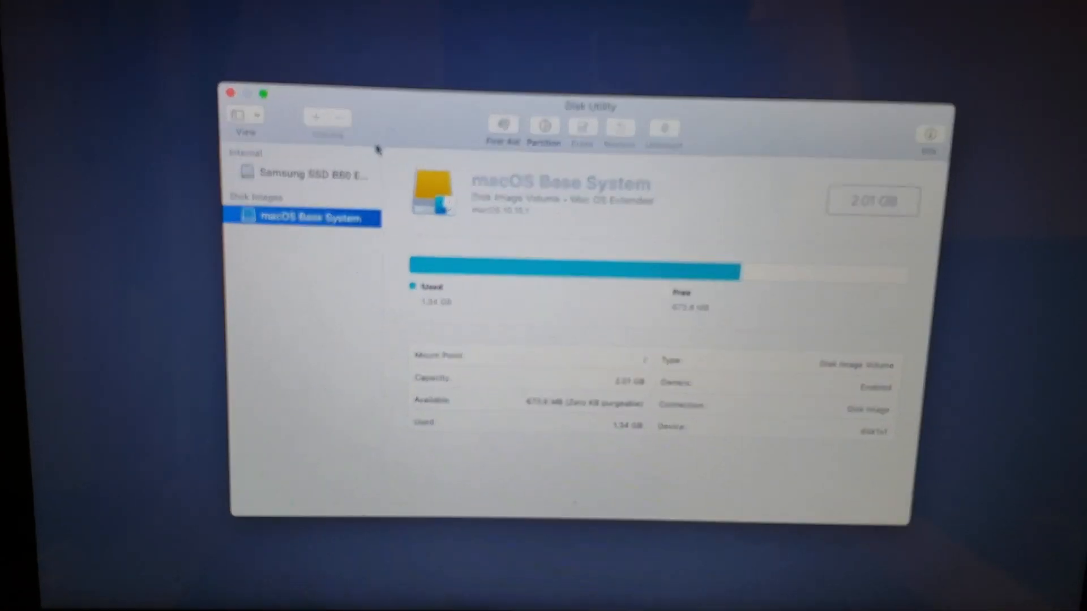
Select the uninitialized Samsung SSD 860 EVO 1TB and bring up its erase settings
left_click(308, 170)
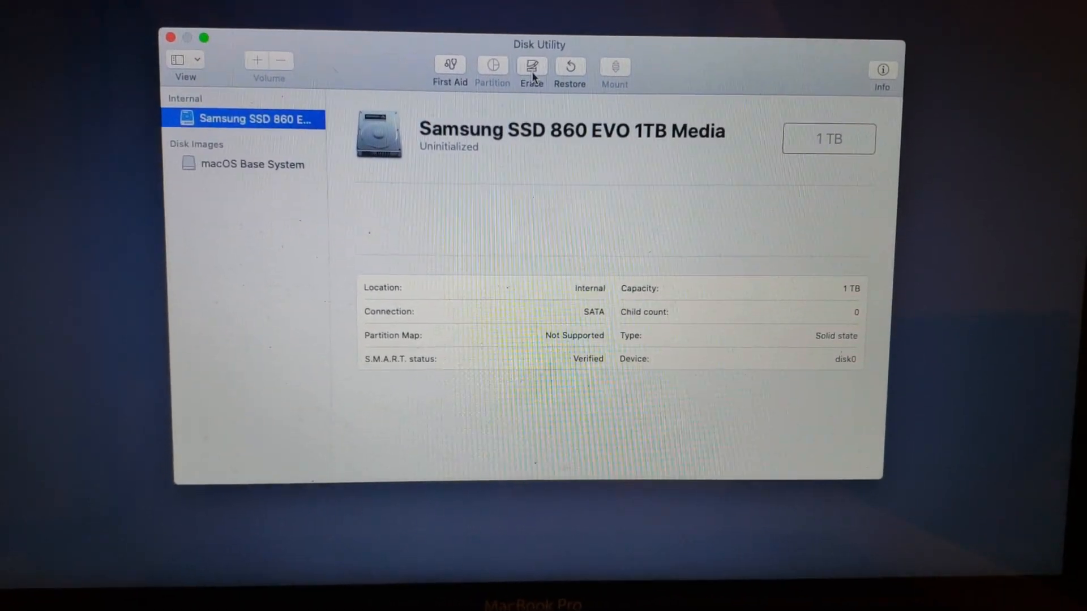
left_click(531, 67)
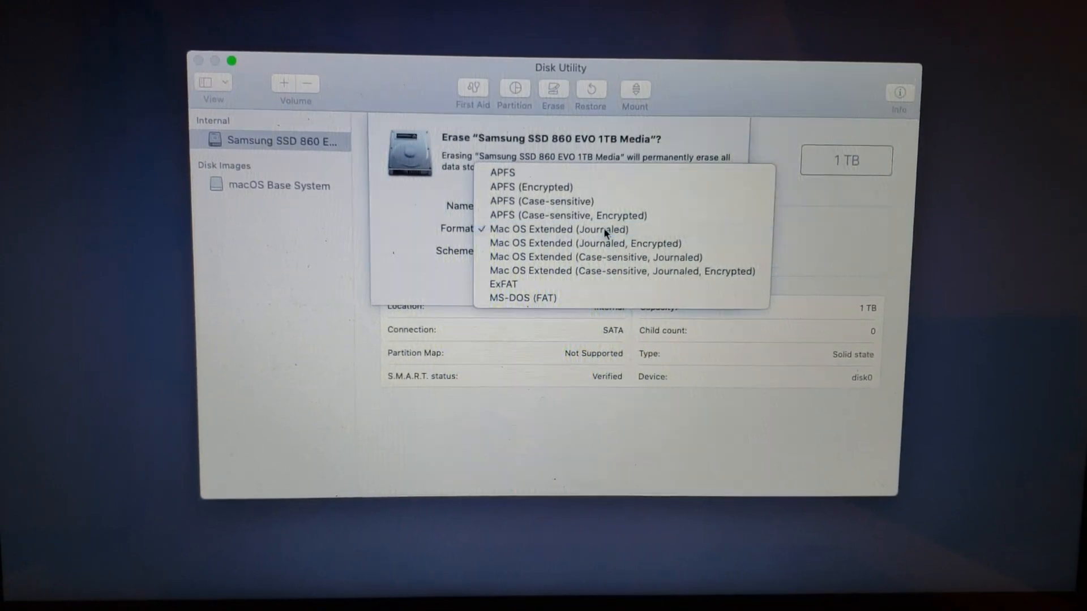
Erase the SSD as Mac OS Extended (Journaled) named macOS and dismiss the completion notice
left_click(581, 230)
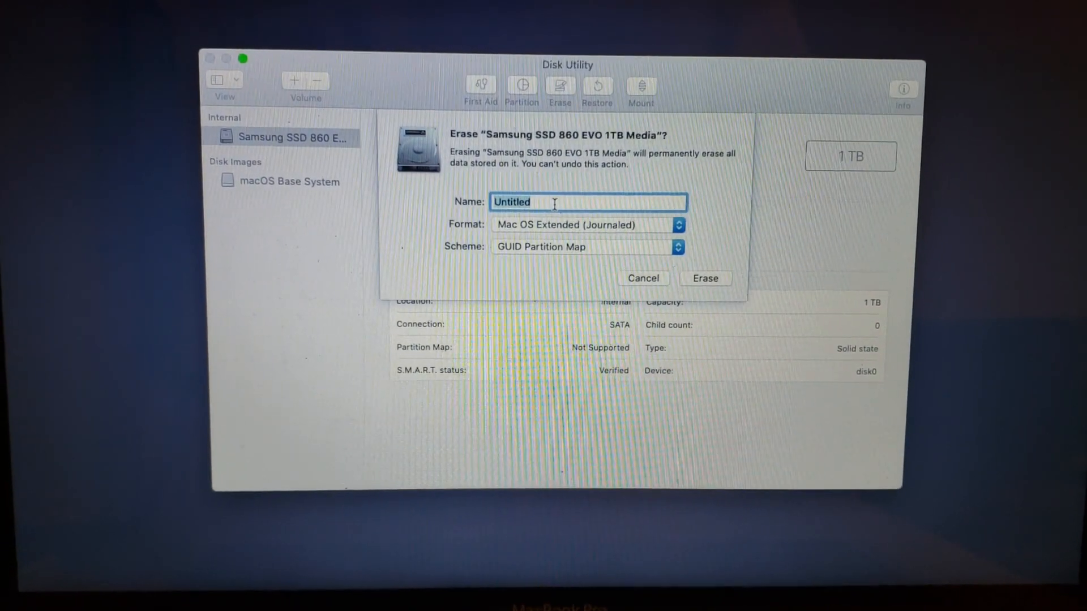
type("mac")
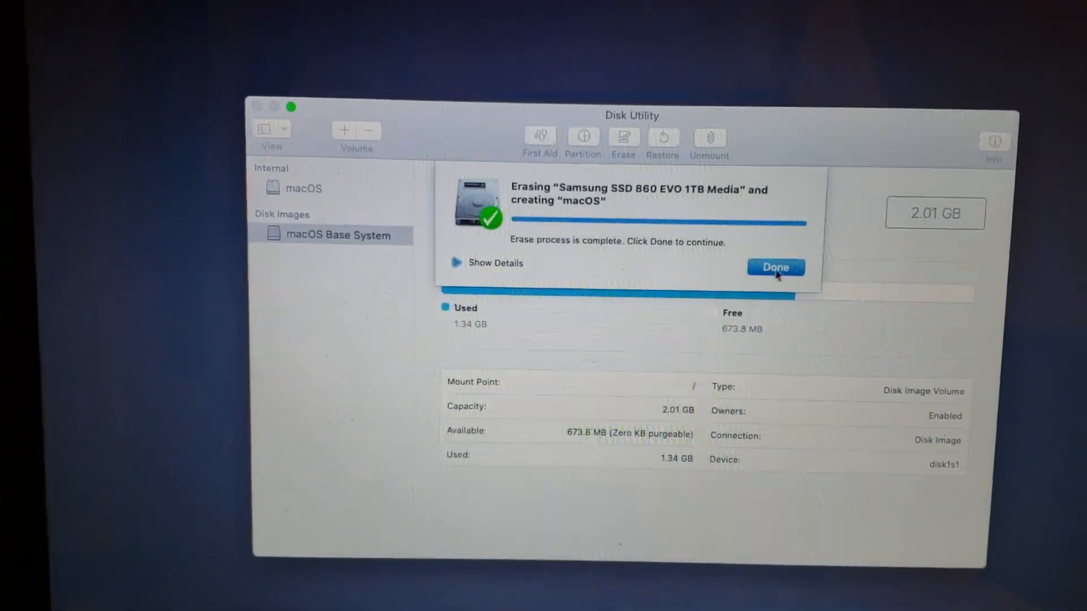
left_click(774, 267)
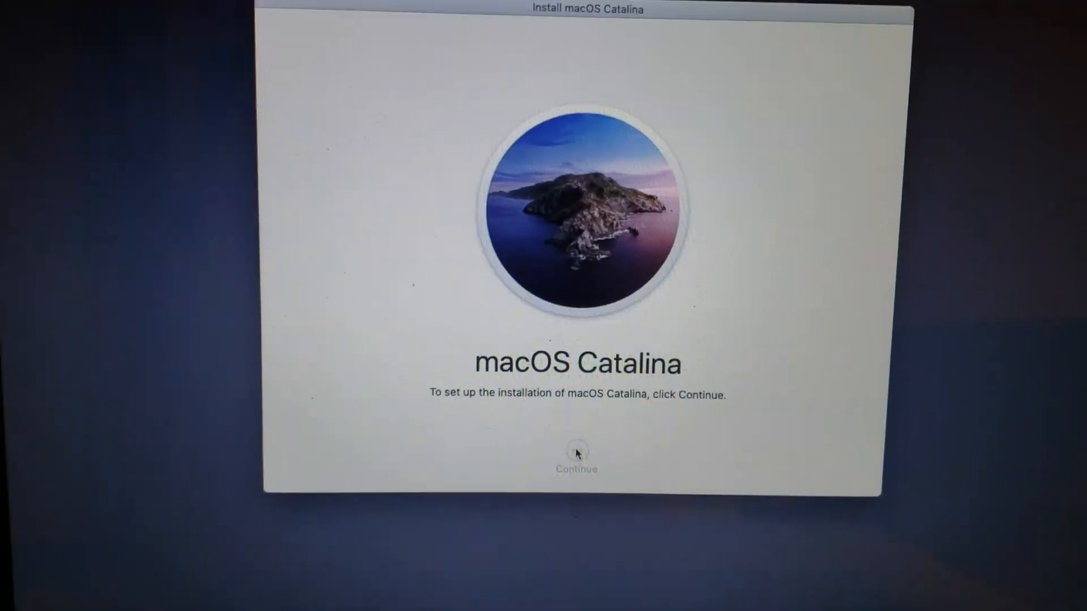
Continue past the Catalina welcome and start installing onto the macOS disk
left_click(576, 451)
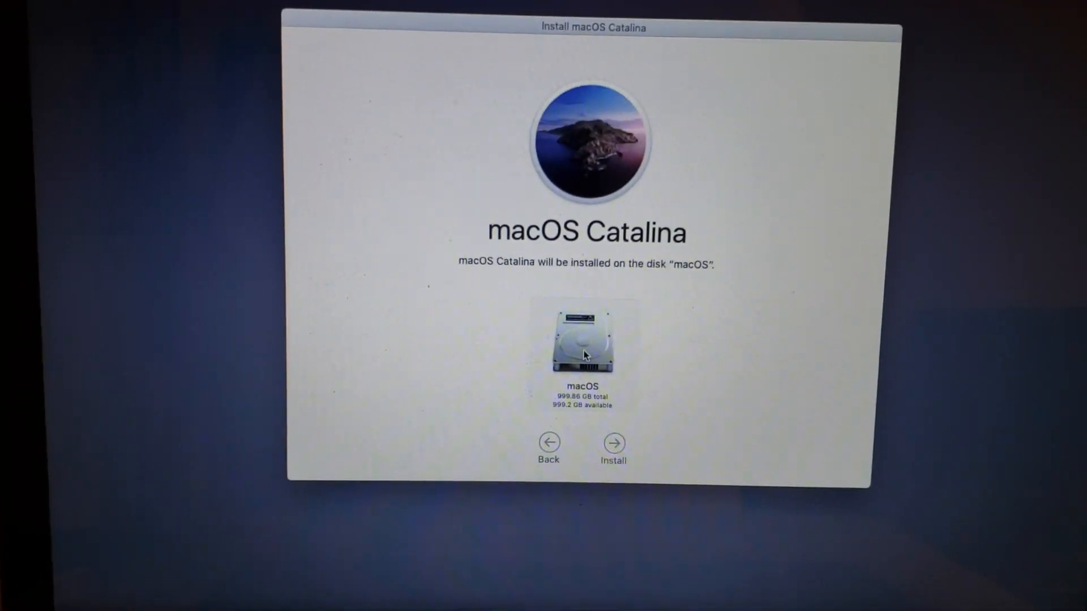
left_click(612, 442)
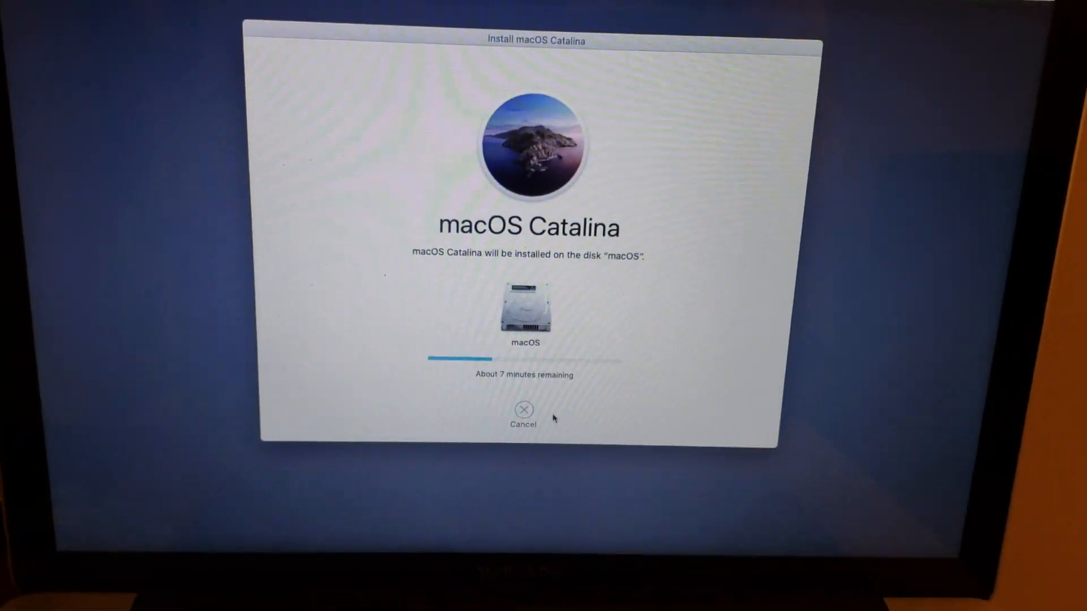